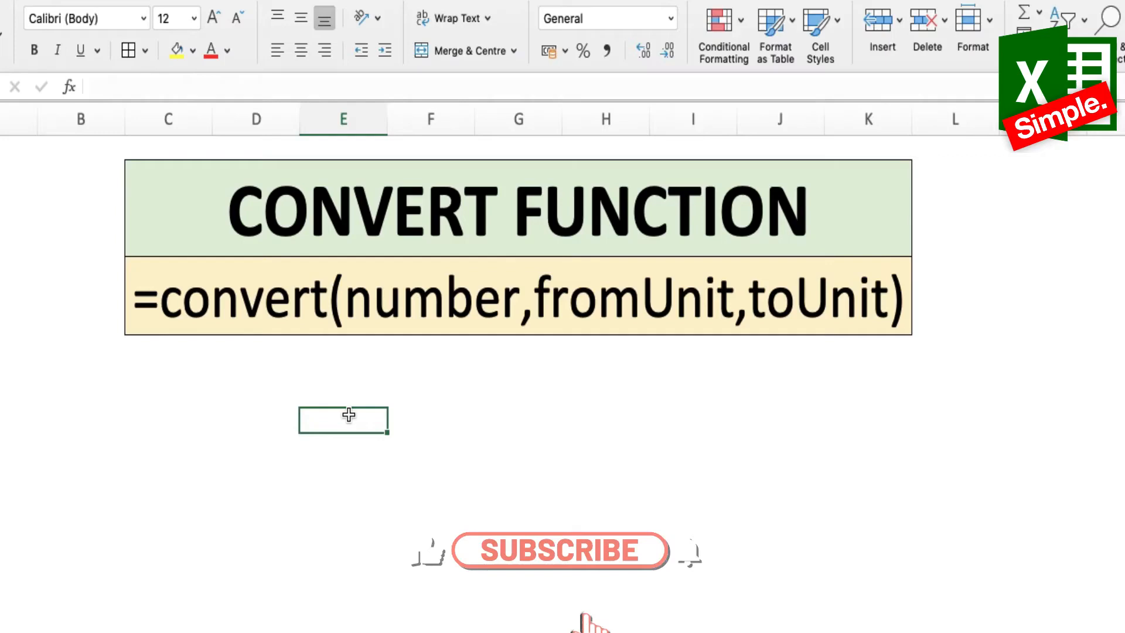
Step: Enter the temperature value 40 in cell E8 below the CONVERT FUNCTION banner
left_click(560, 551)
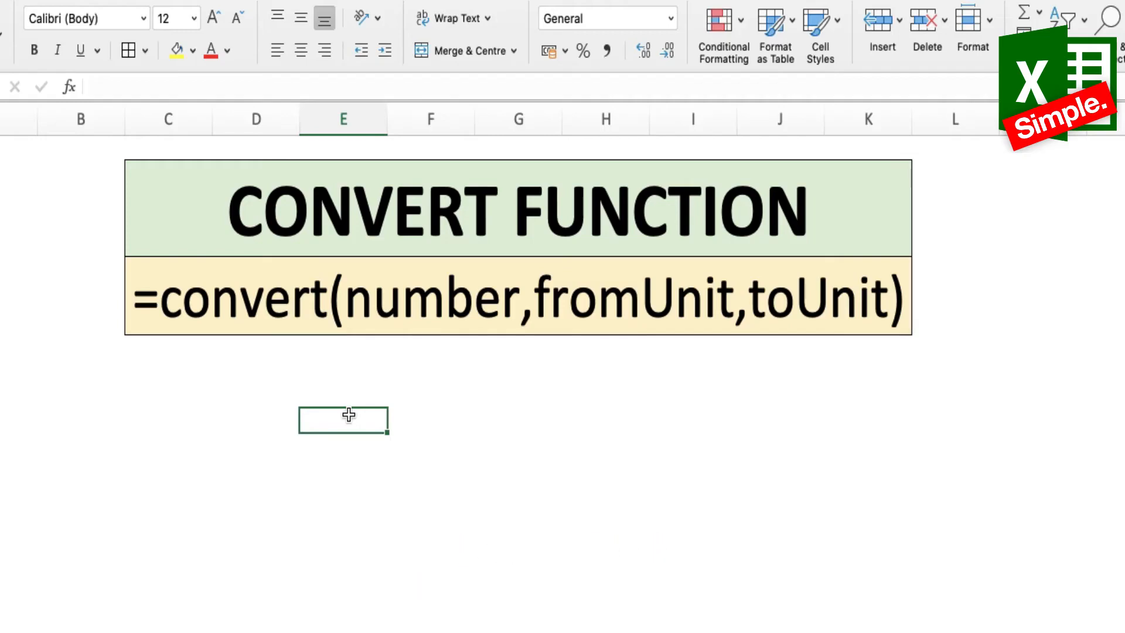
mouse_move(447, 345)
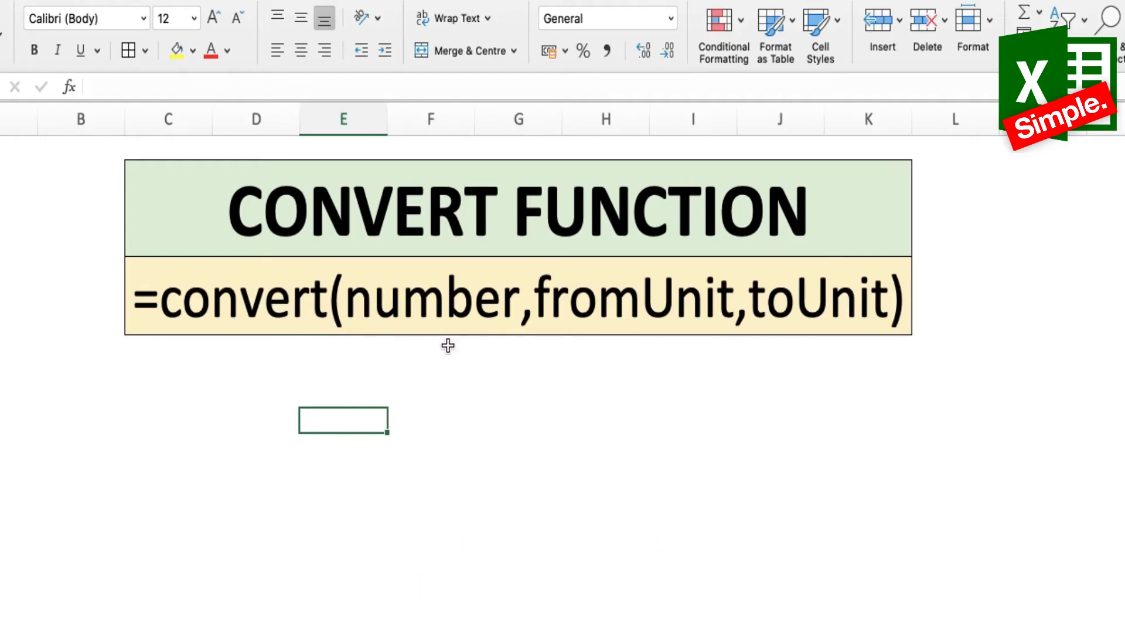
mouse_move(524, 374)
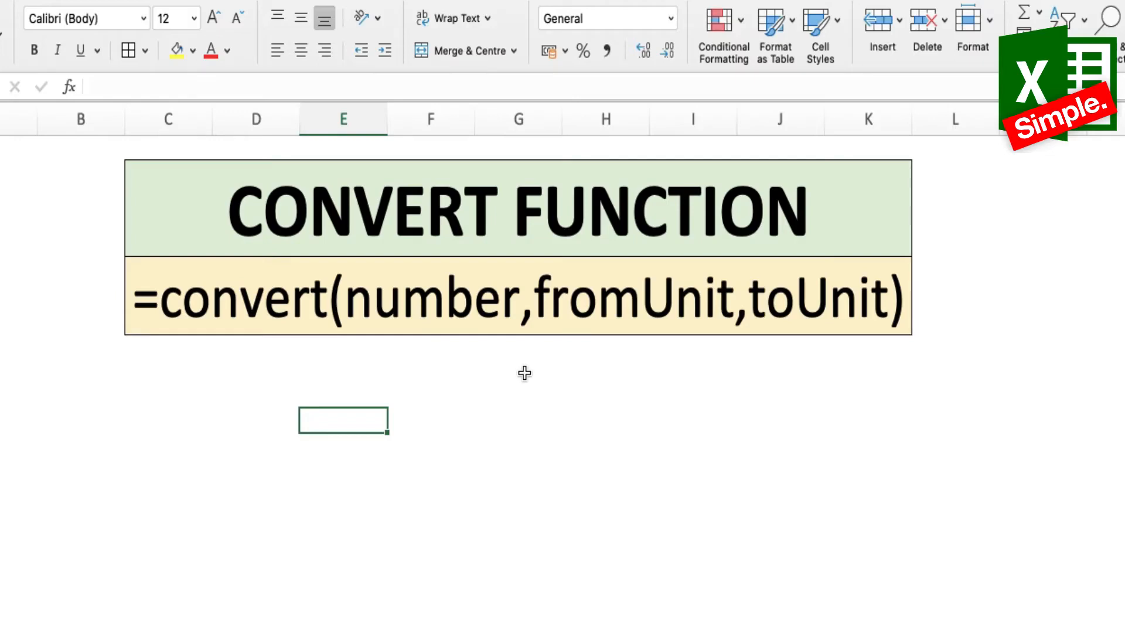
type("40")
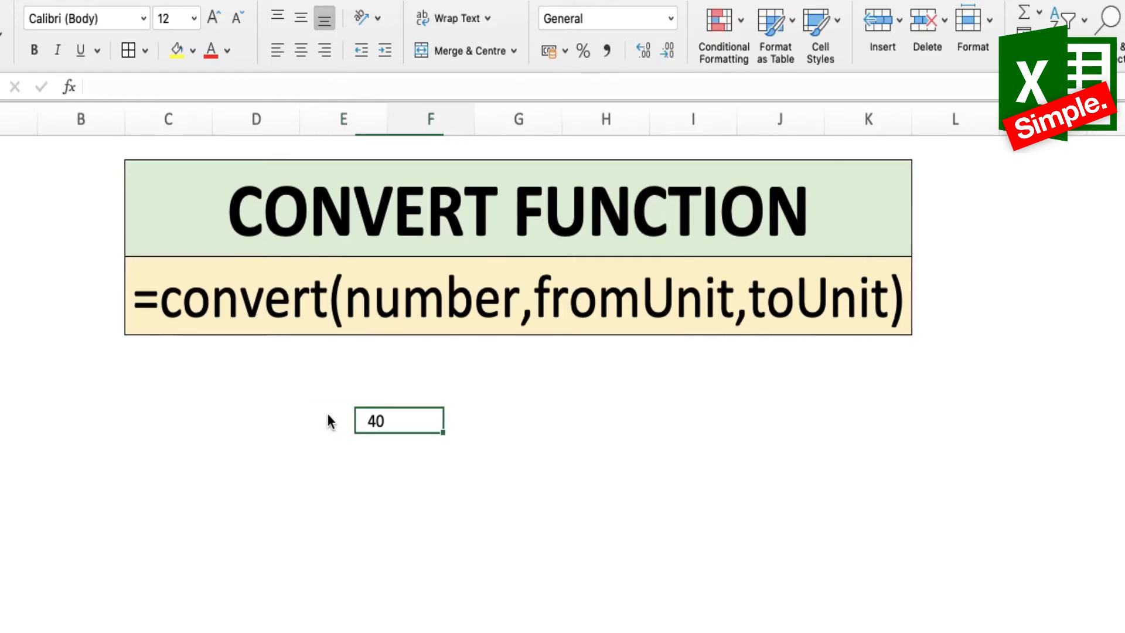
Step: Enter =CONVERT(E8,"C","F") in F8 to convert 40 °C to 104 °F
type("=c")
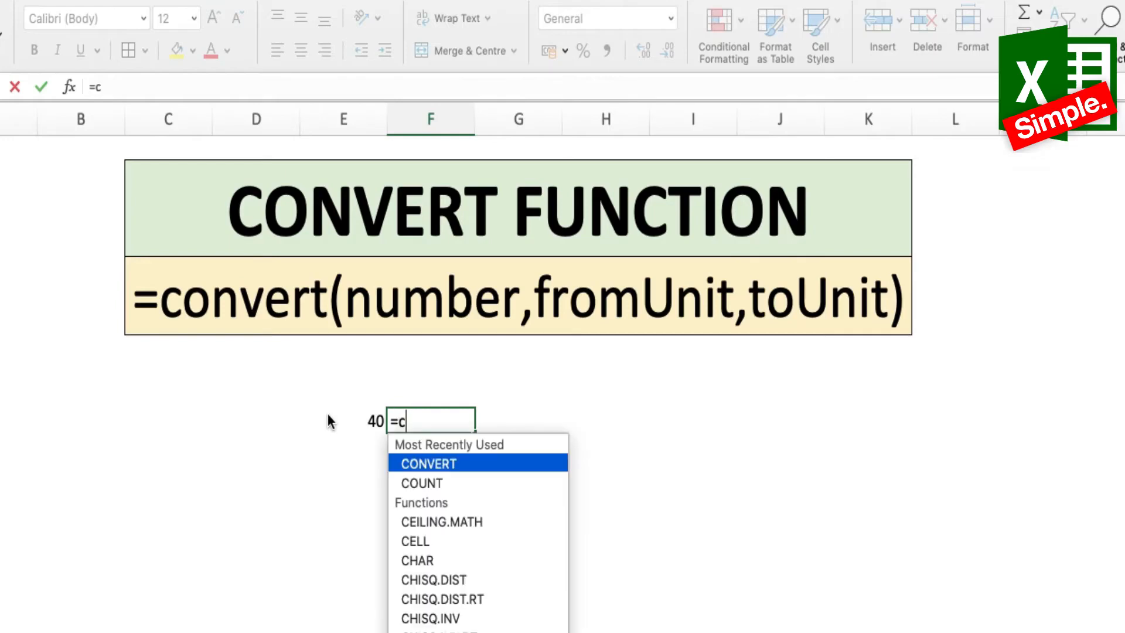
type("onvert")
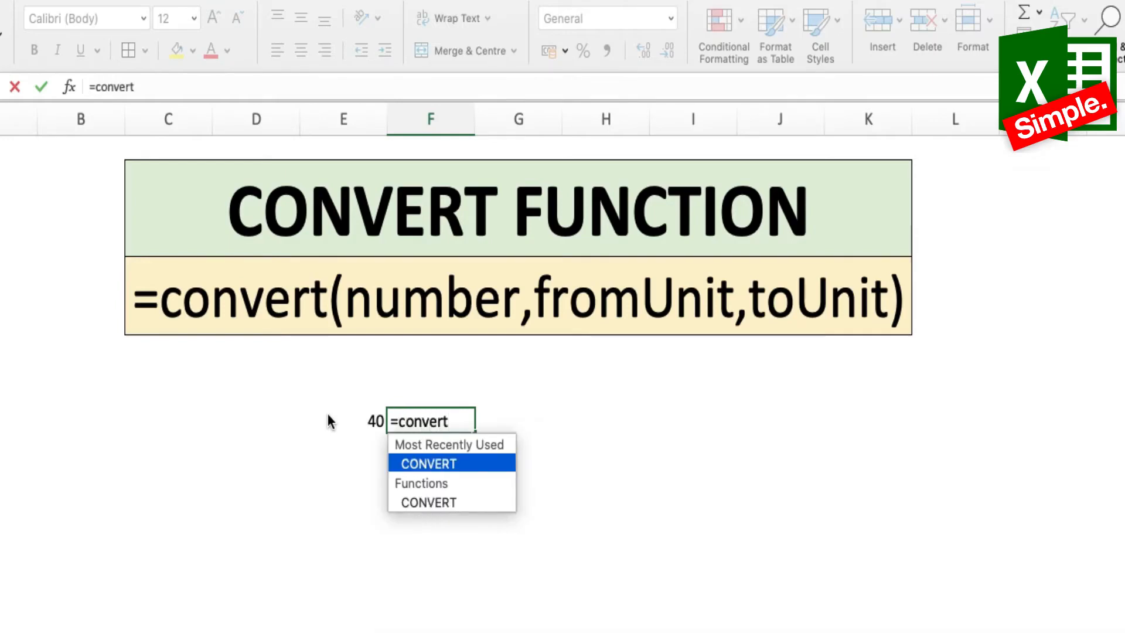
left_click(341, 421)
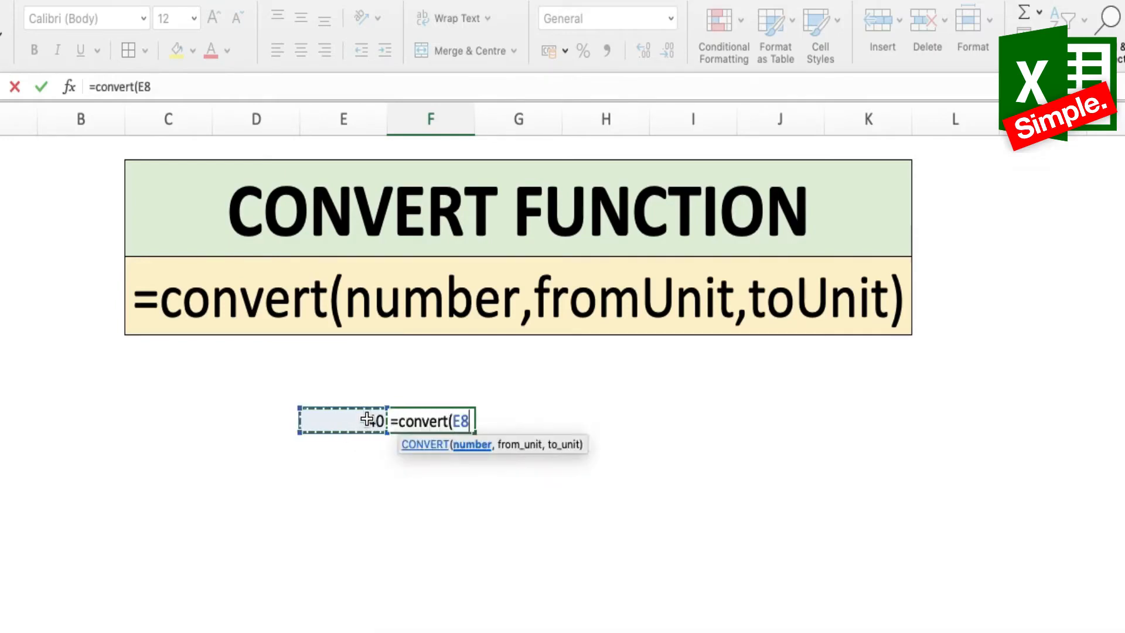
type(",")
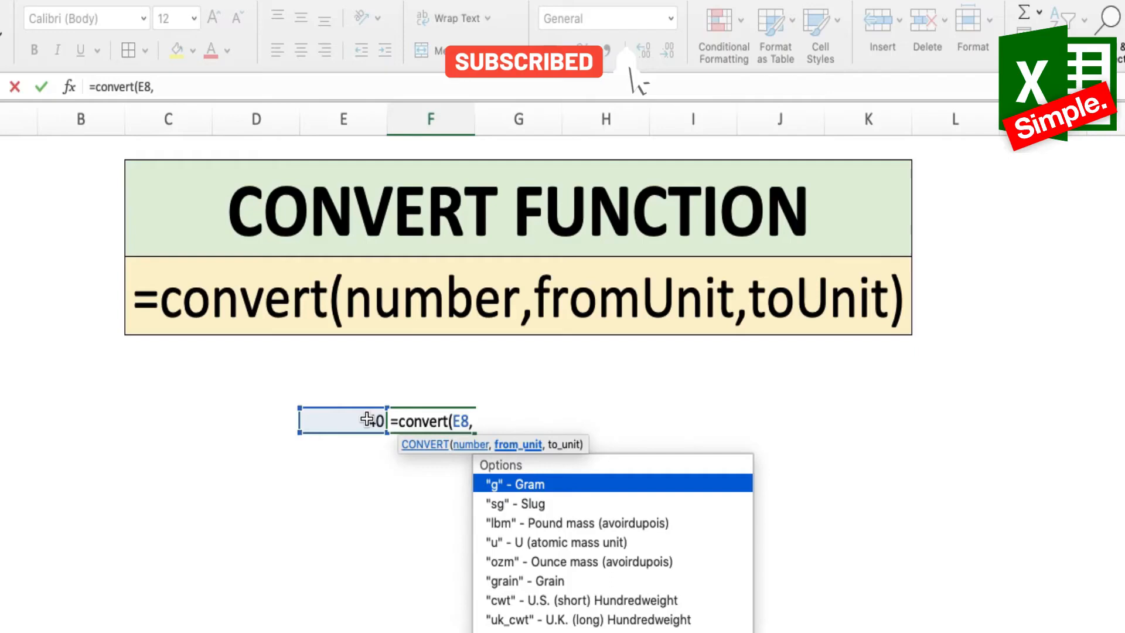
key("Down")
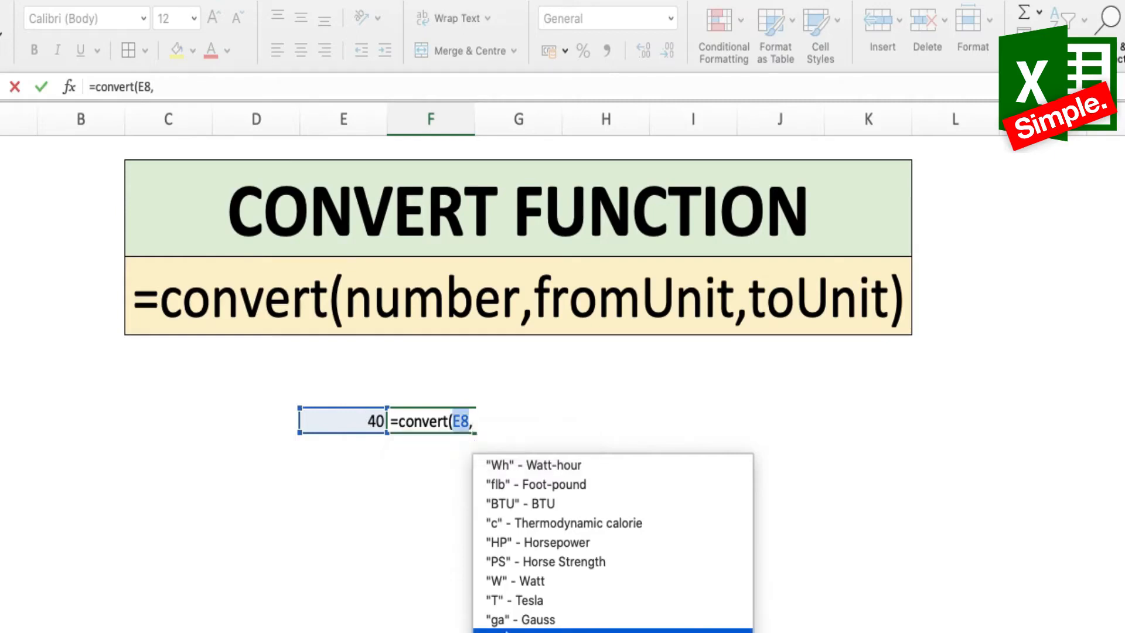
type("\"C\"")
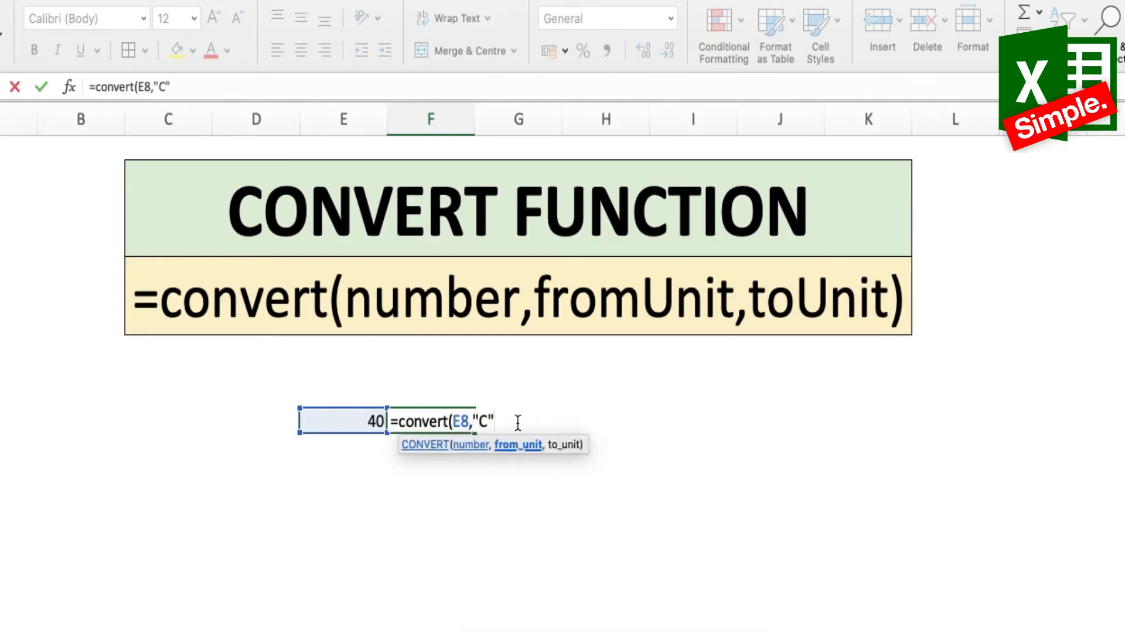
type(",")
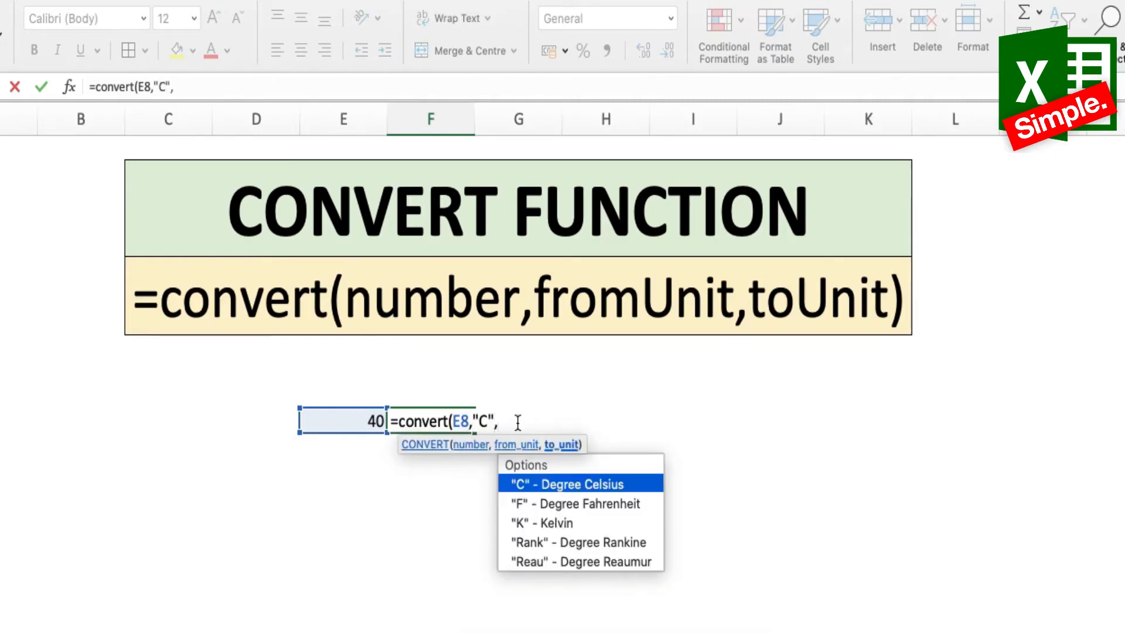
type("\"")
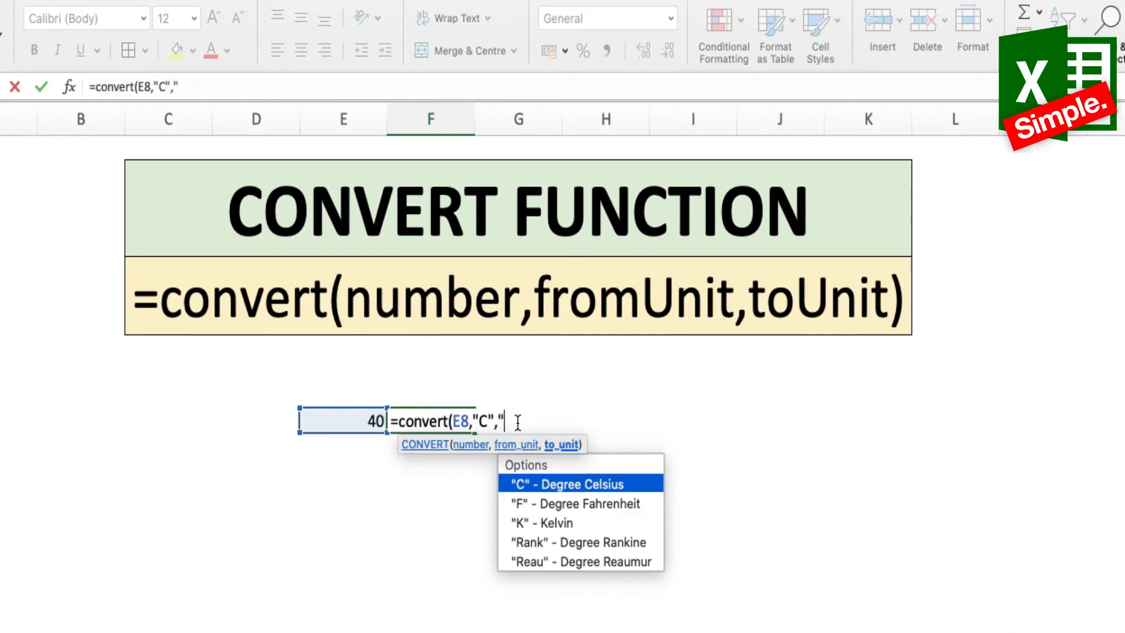
type("F\"")
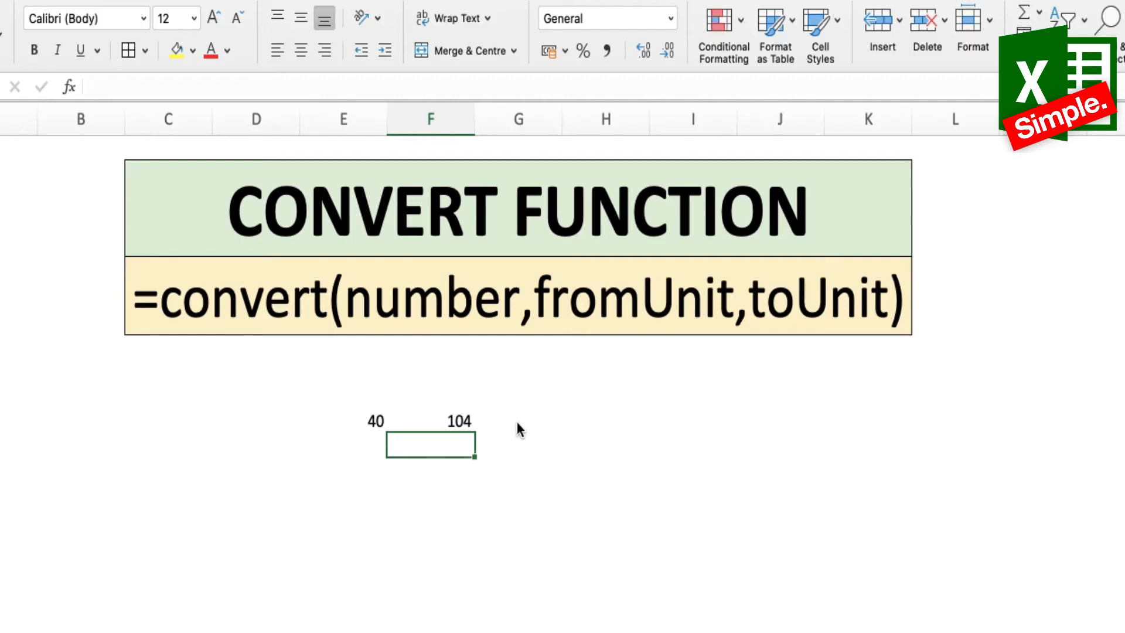
Step: Enter 75 in E9 and start =CONVERT(E9,"kg","lbm") in F9 for pounds
left_click(343, 444)
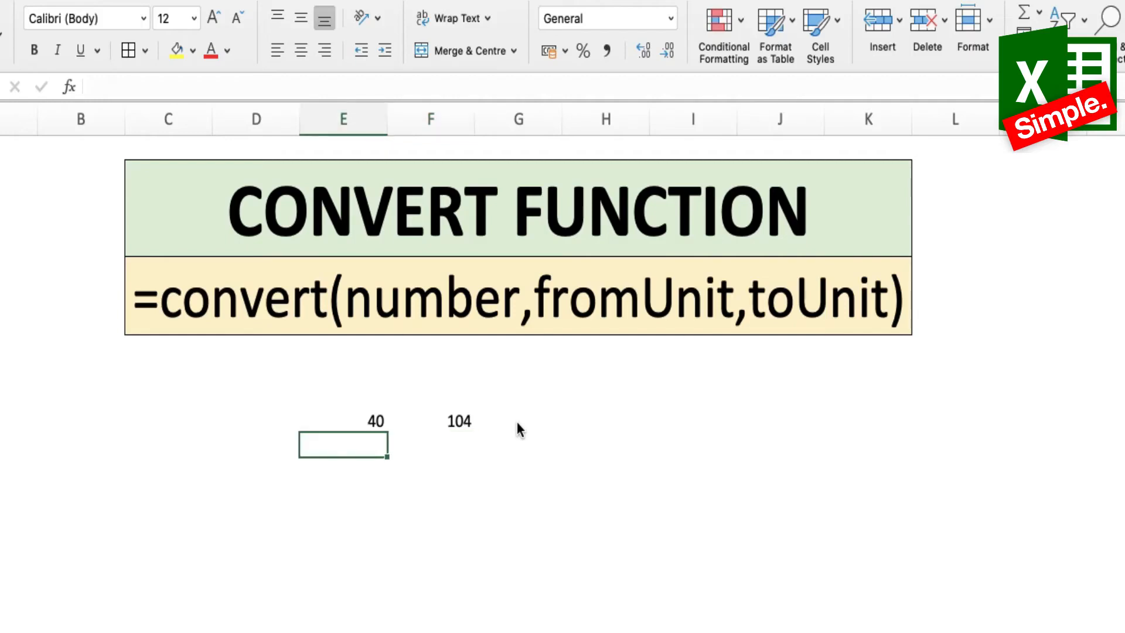
type("75")
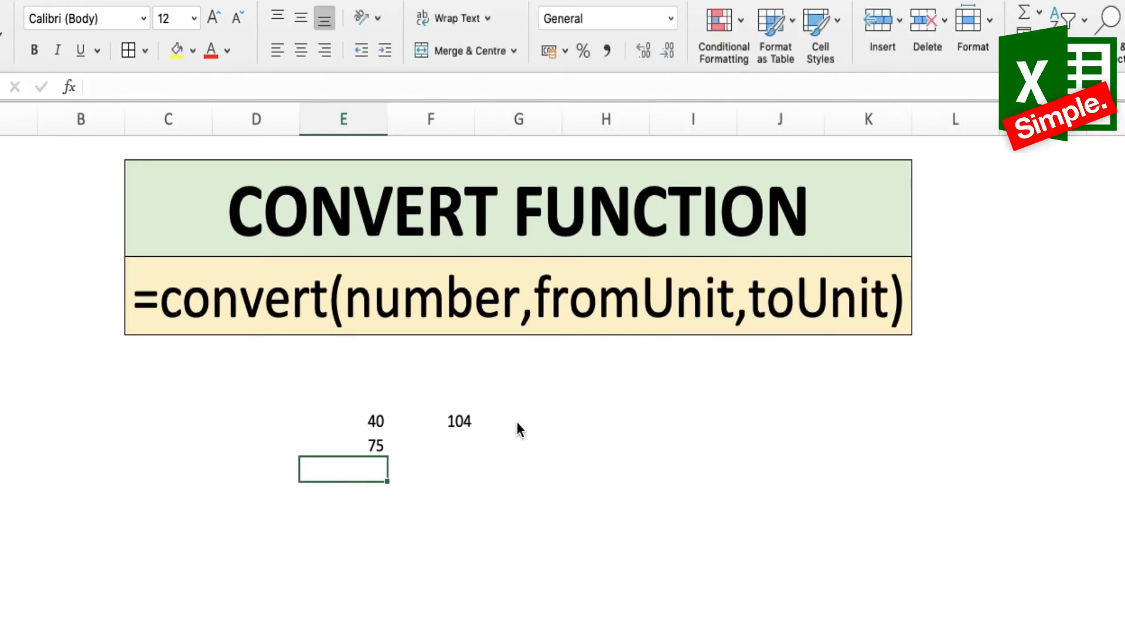
left_click(430, 445)
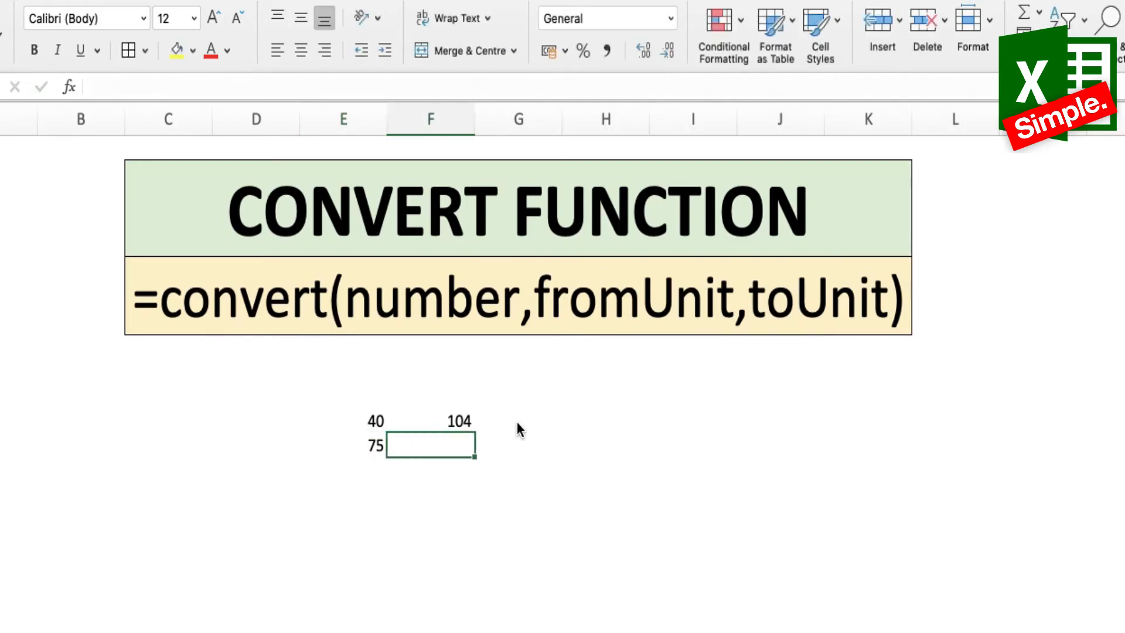
type("=convert(E9,")
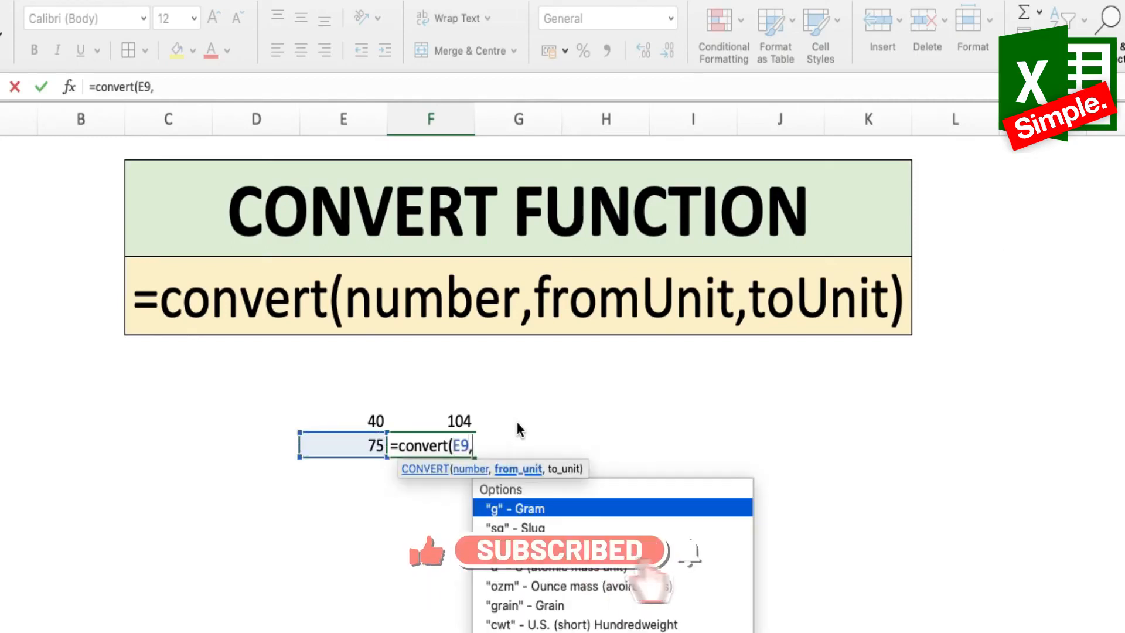
type("\"kg\",\"")
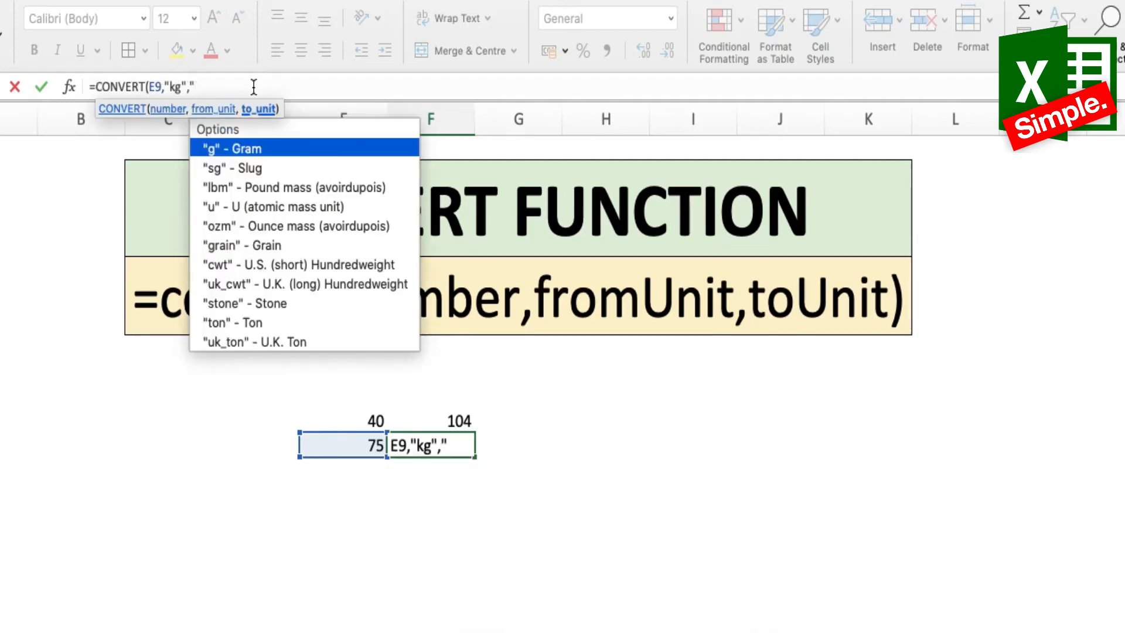
type("lbm")
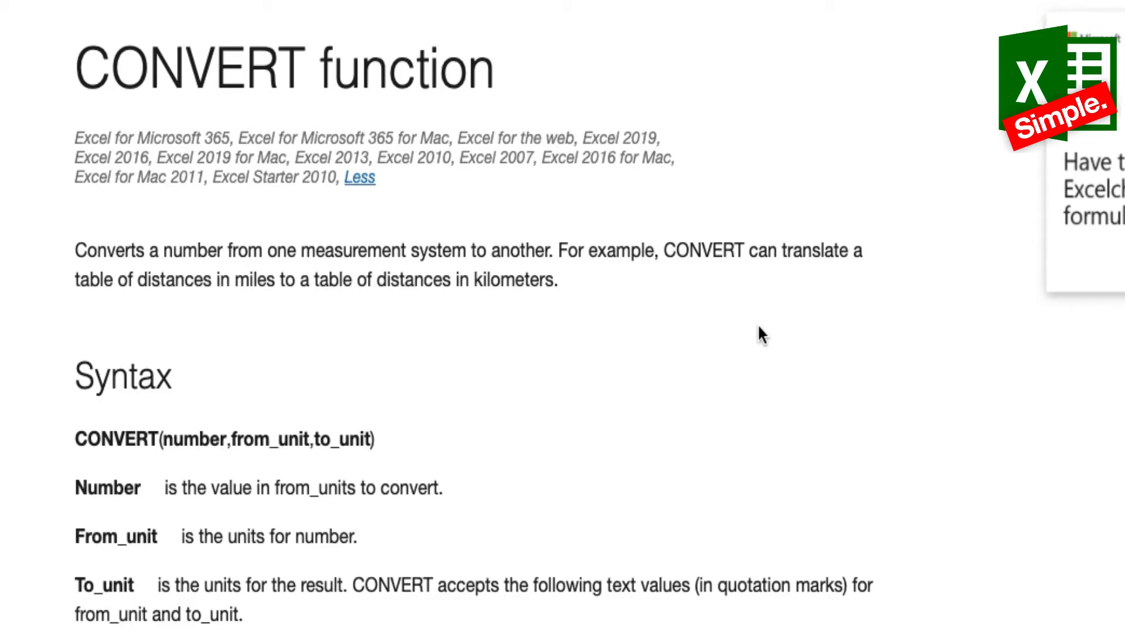
Step: Scroll the CONVERT support page through the Weight and Mass and Volume unit tables
scroll("down", 3)
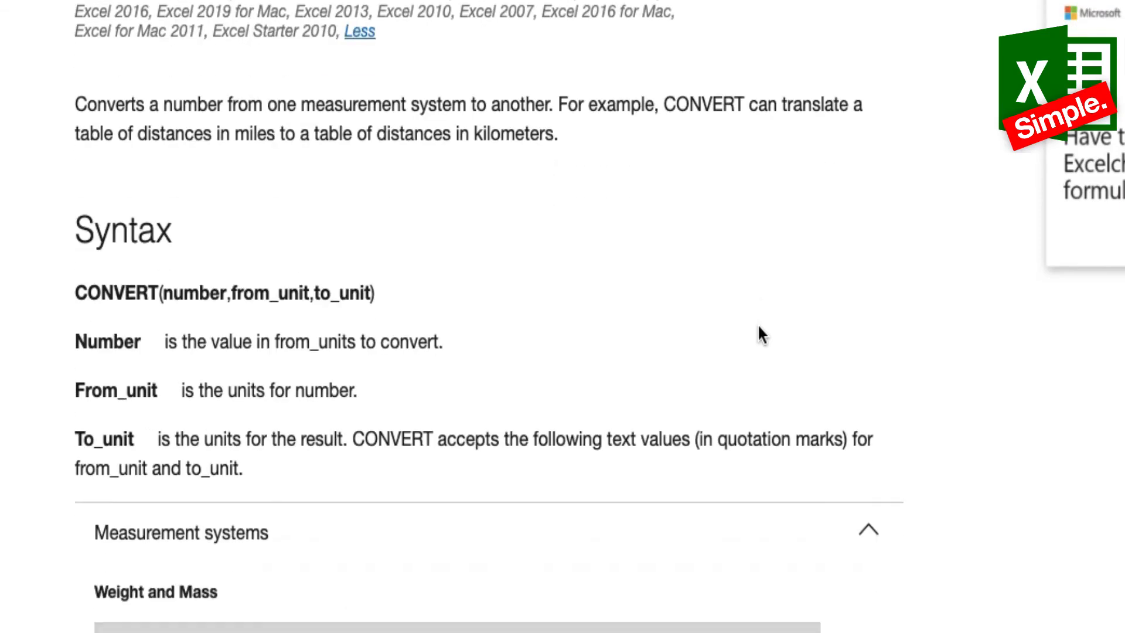
scroll("down", 3)
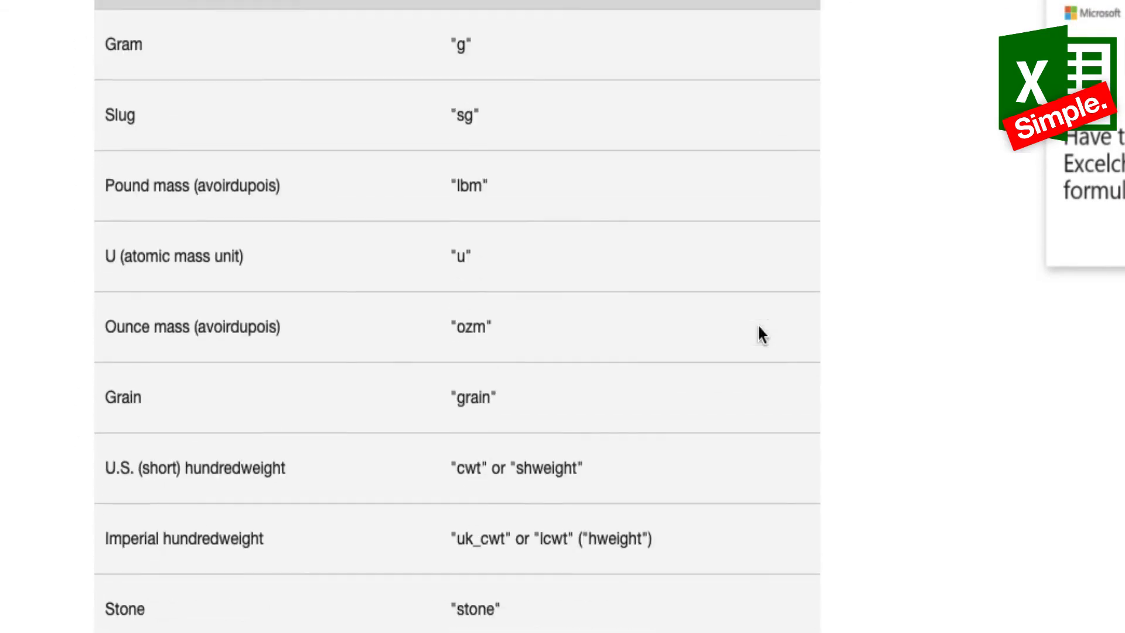
scroll("down", 3)
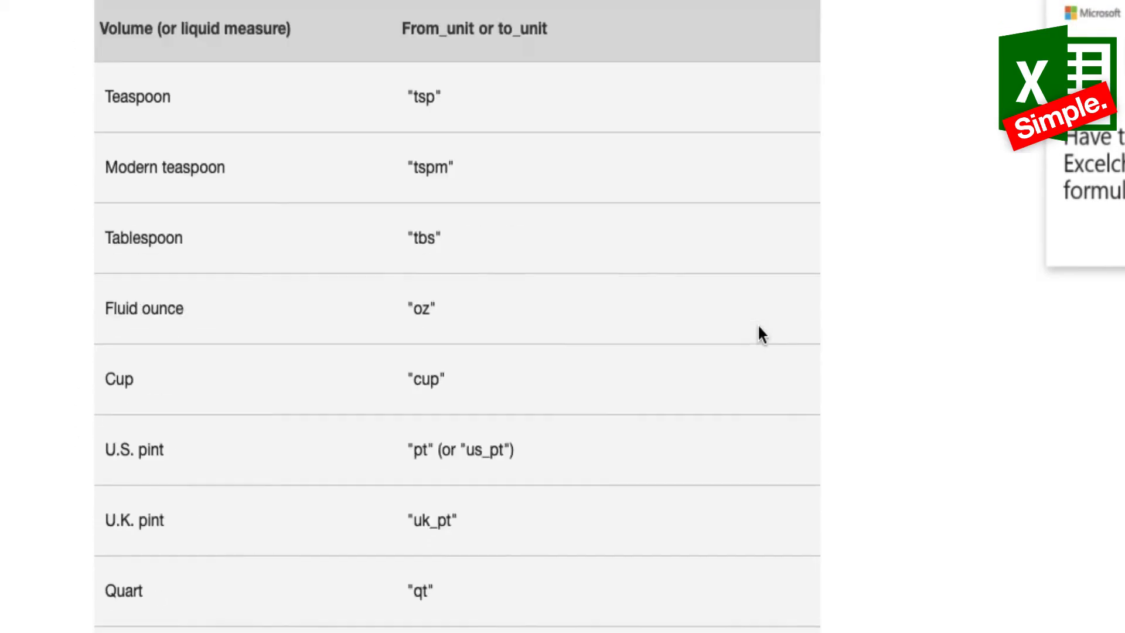
scroll("down", 3)
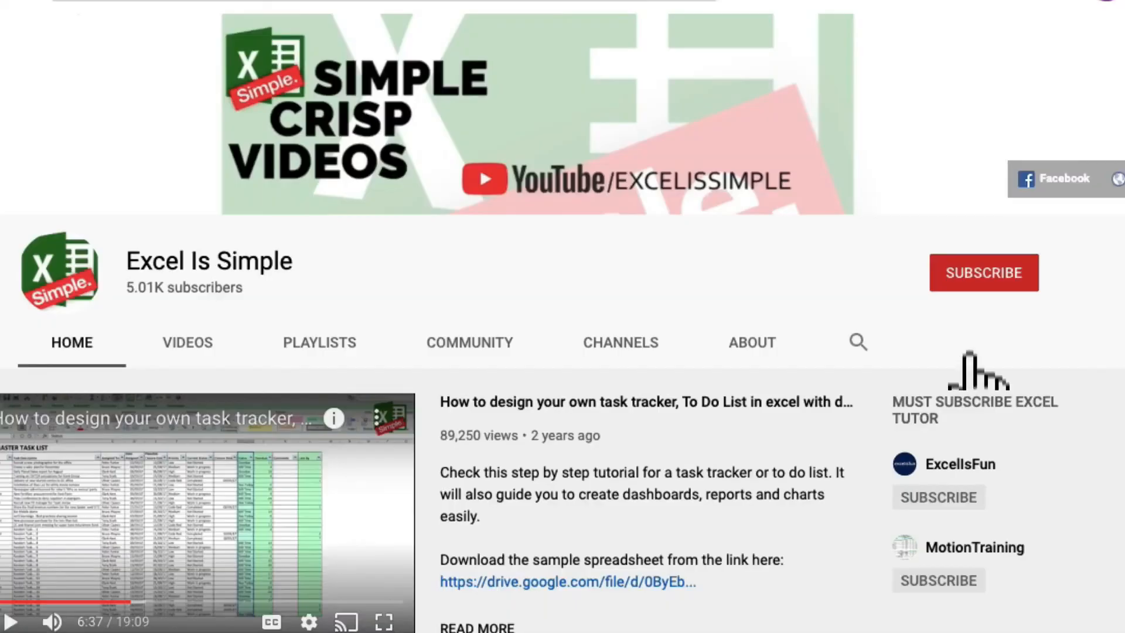
Step: Subscribe to the Excel Is Simple channel and show its bell notification options
left_click(984, 273)
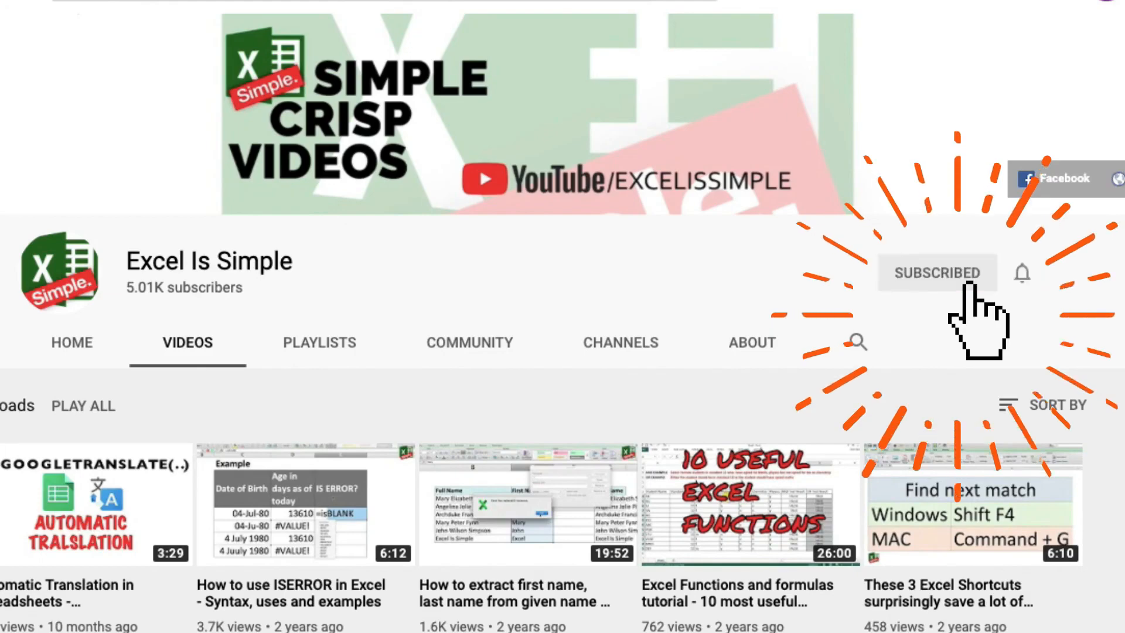
mouse_move(1041, 290)
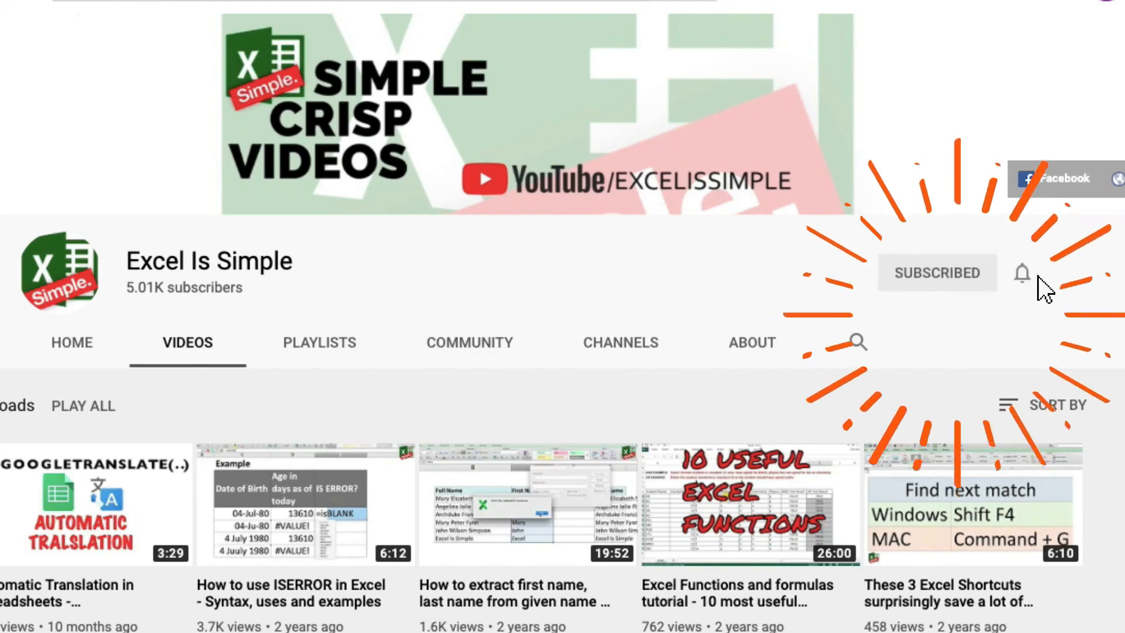
left_click(1023, 272)
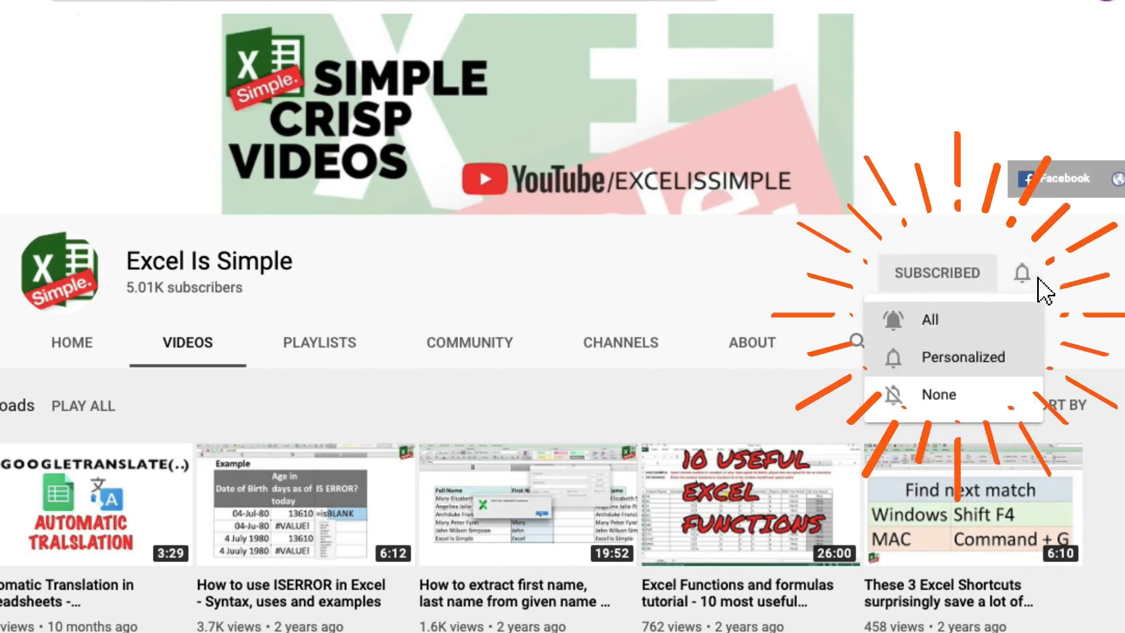